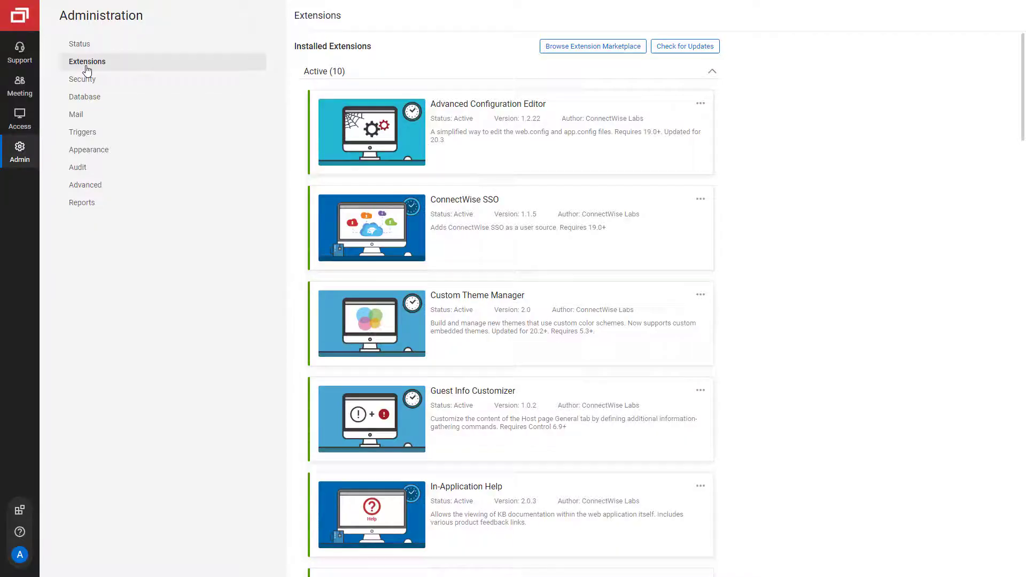
Search the marketplace for 'vi' and install the ConnectWise View Integration extension
left_click(592, 46)
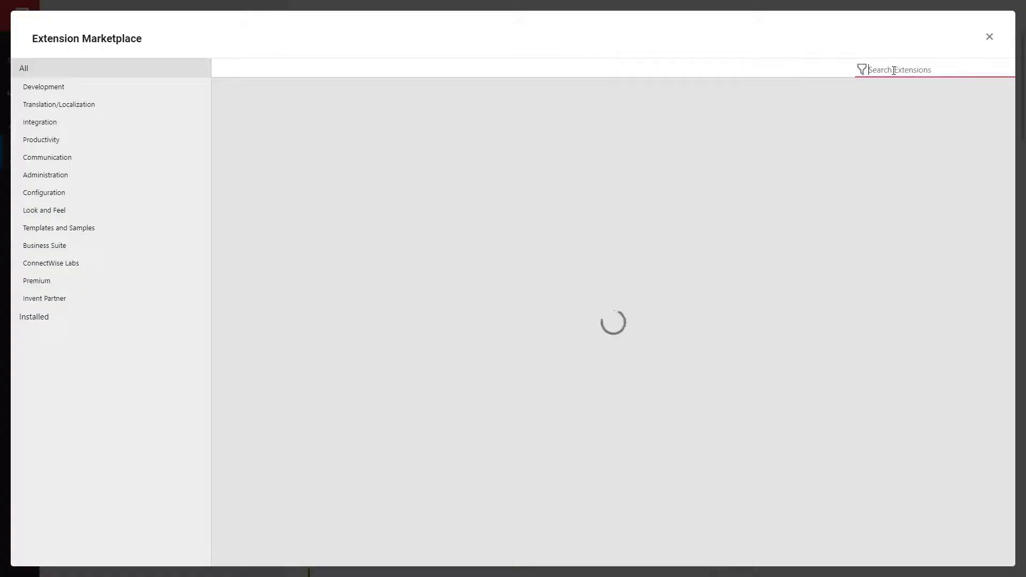
type("vi")
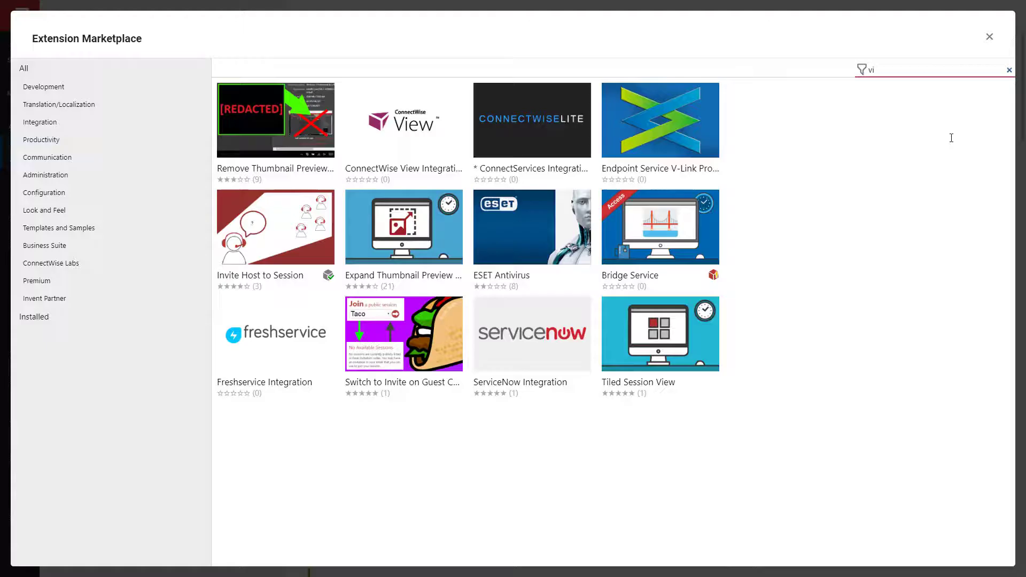
left_click(403, 120)
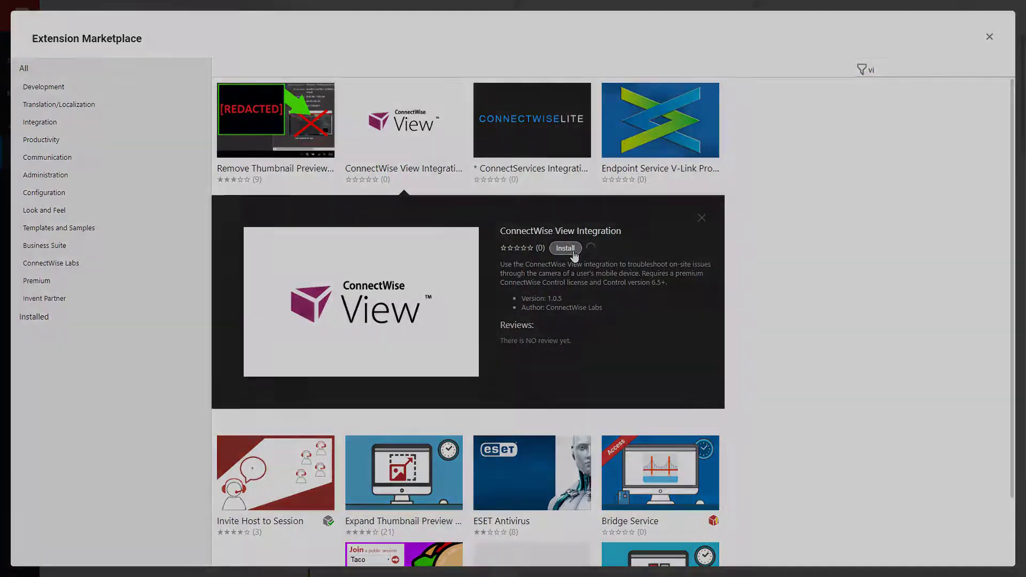
left_click(988, 36)
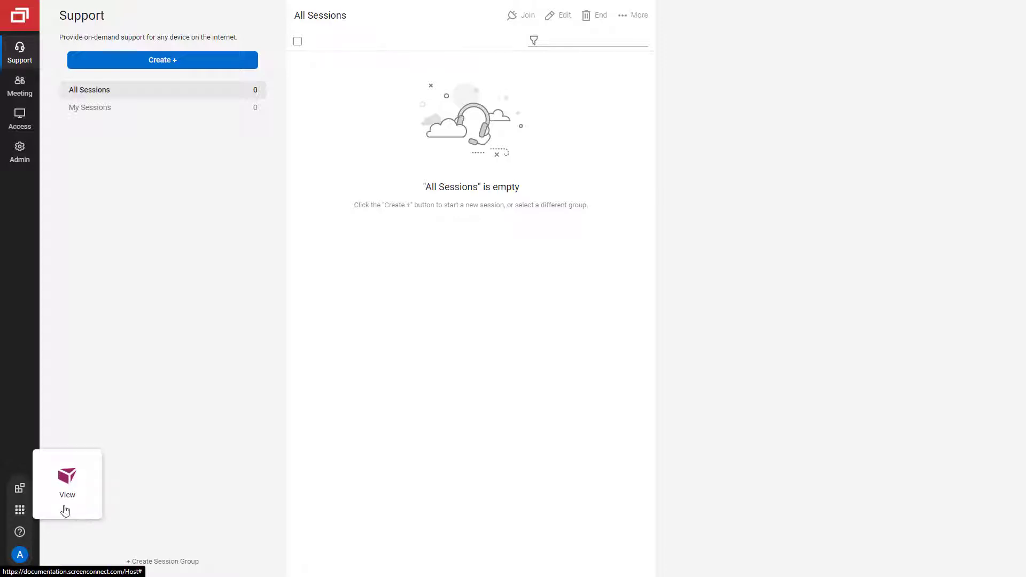
left_click(67, 481)
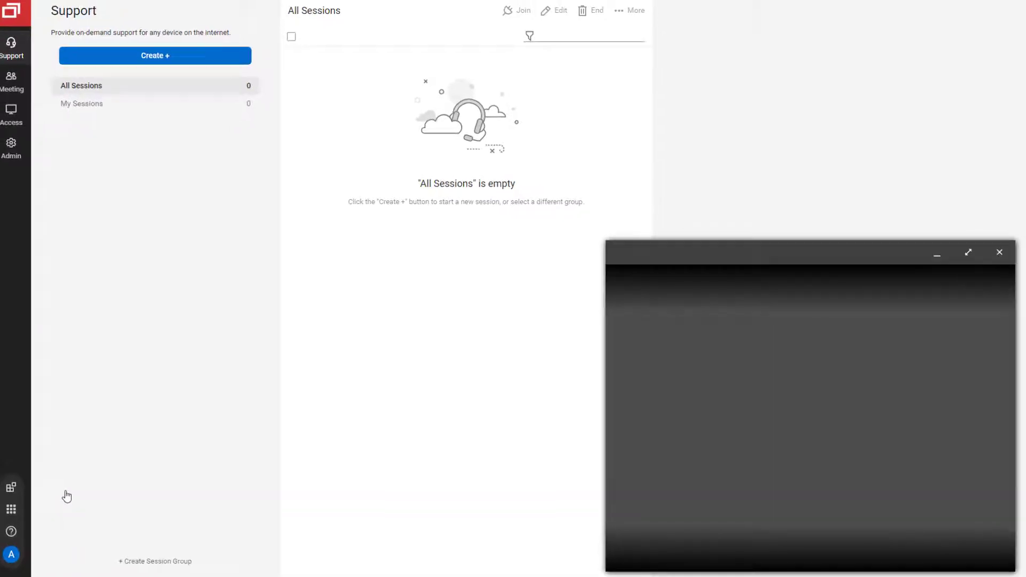
left_click(155, 56)
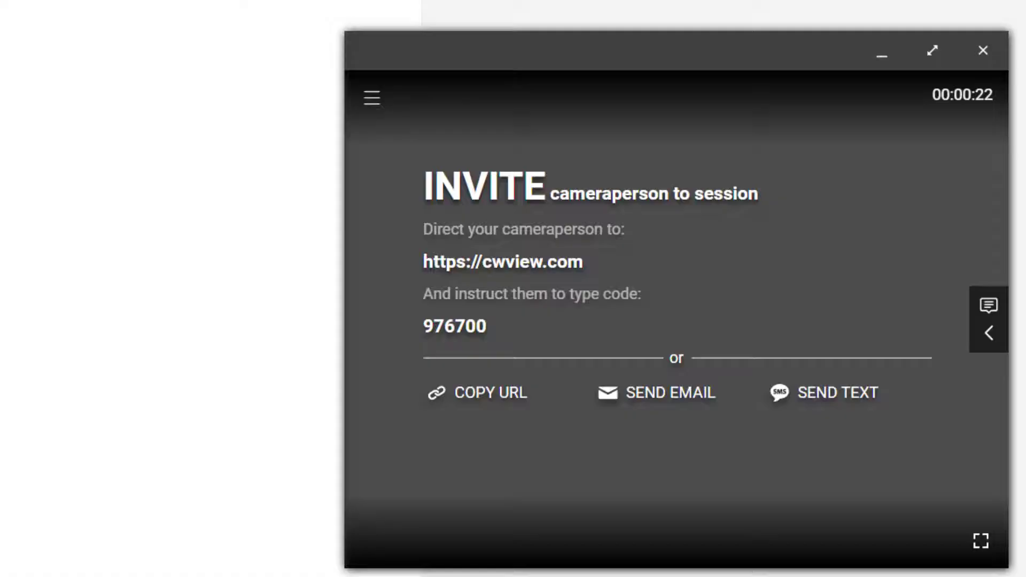
Copy the session invite URL to share with the cameraperson
left_click(477, 393)
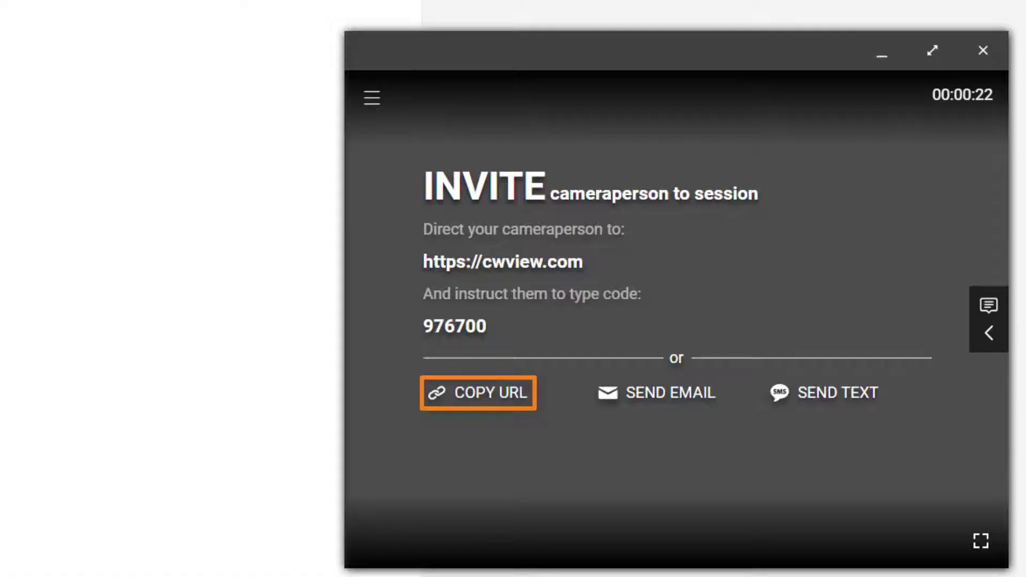
mouse_move(657, 393)
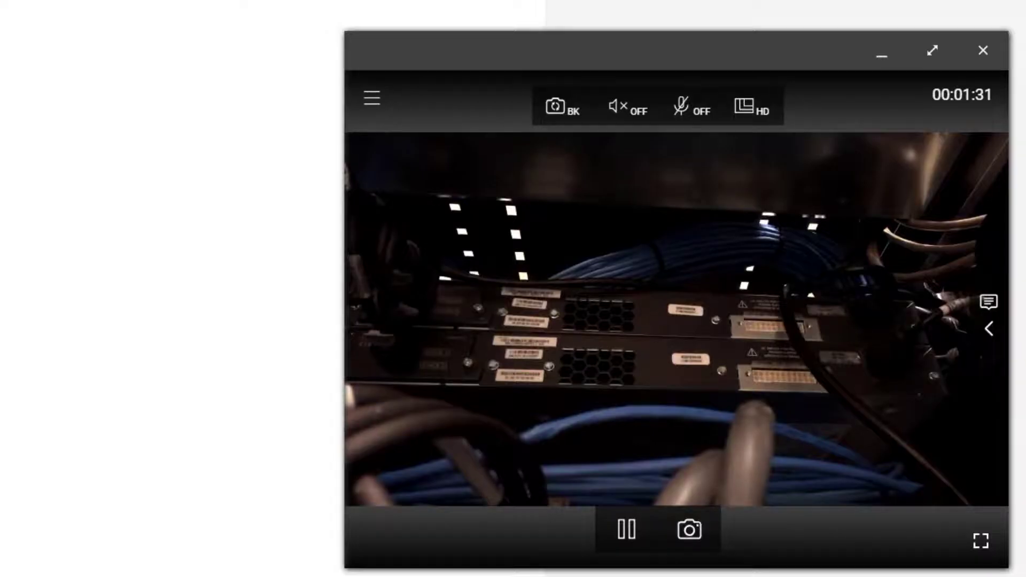
Review the toolbar camera, speaker, mic and HD options, then capture two snapshots of the server rack feed
left_click(559, 107)
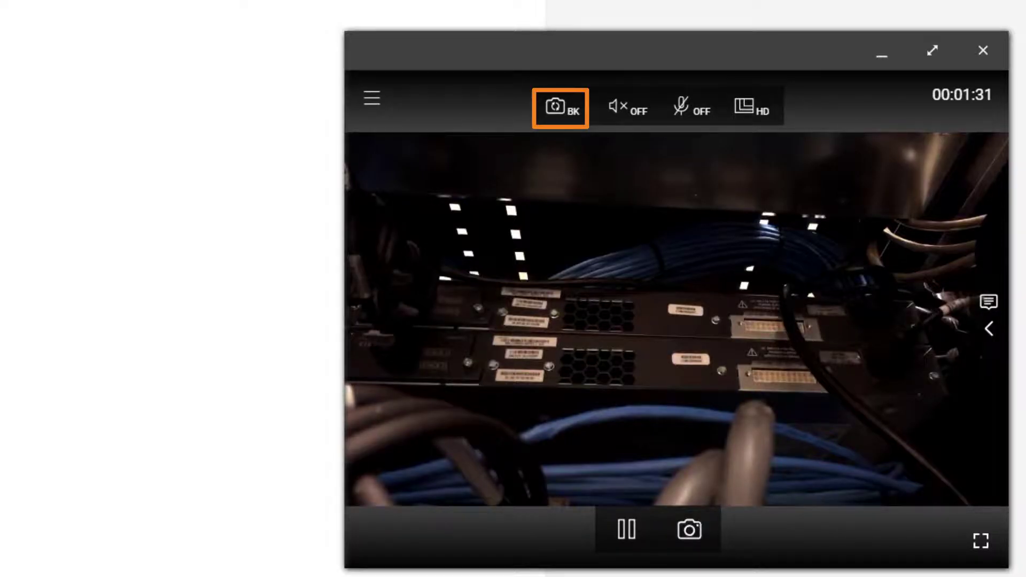
left_click(628, 108)
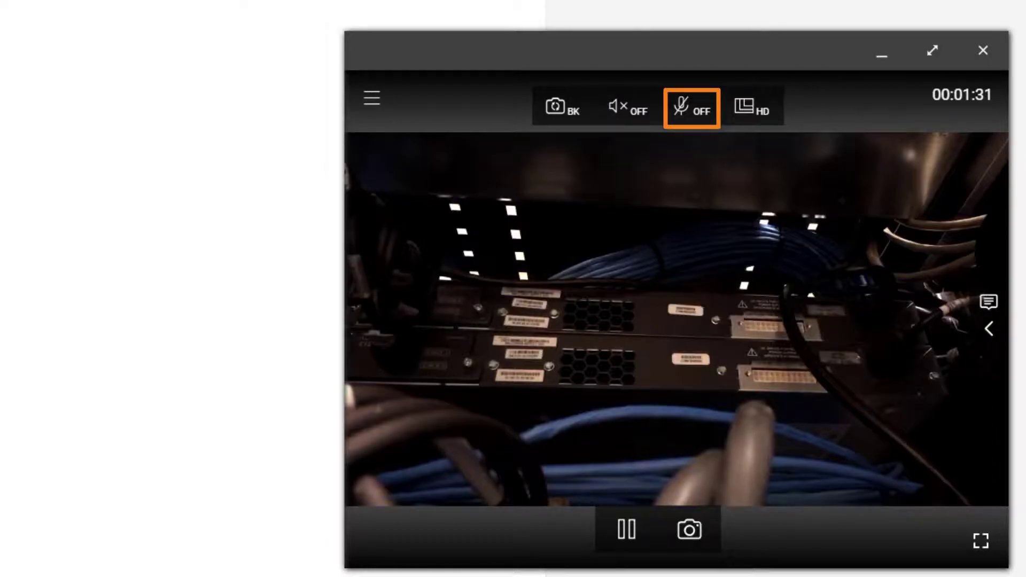
left_click(750, 107)
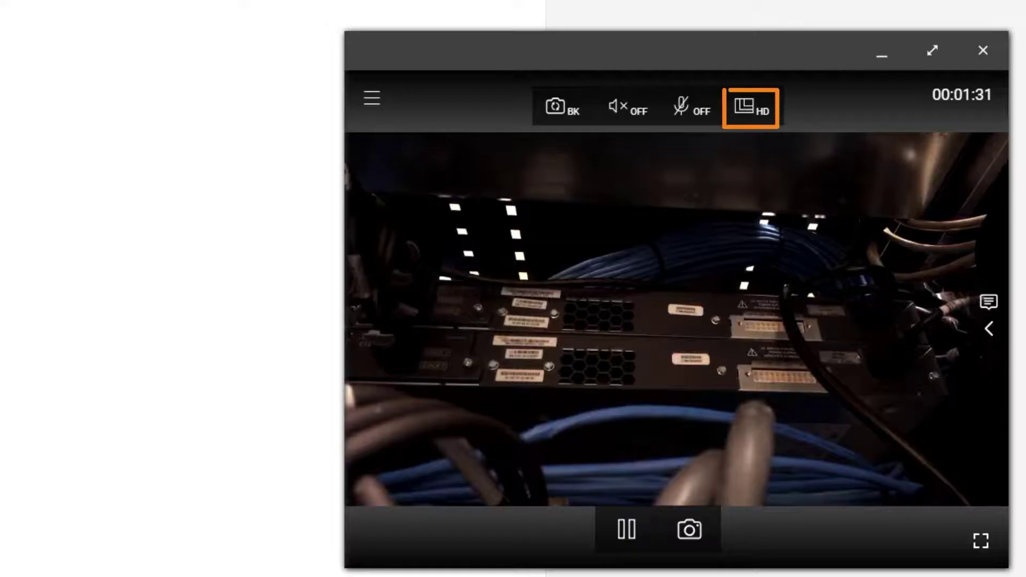
left_click(751, 108)
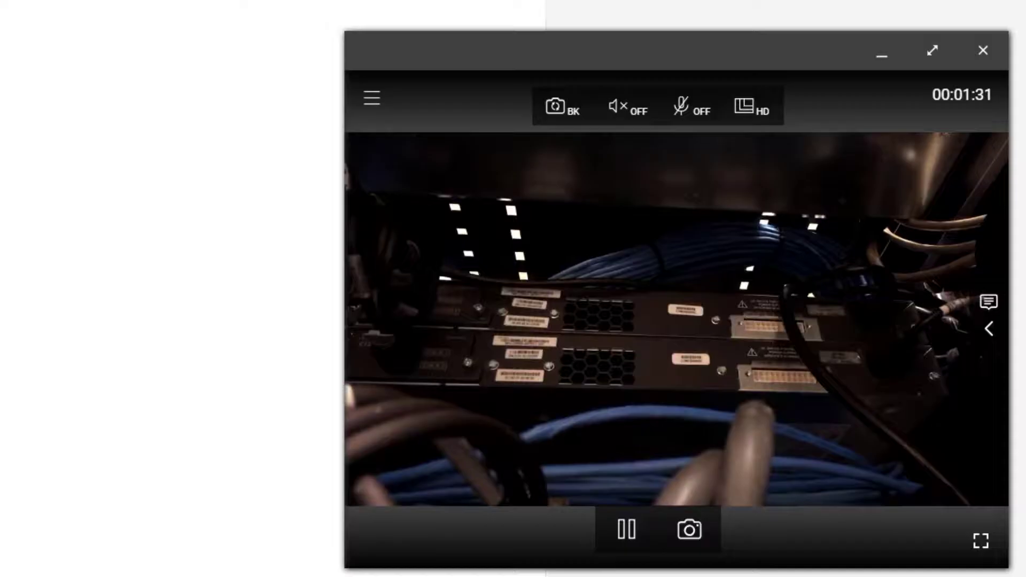
left_click(625, 530)
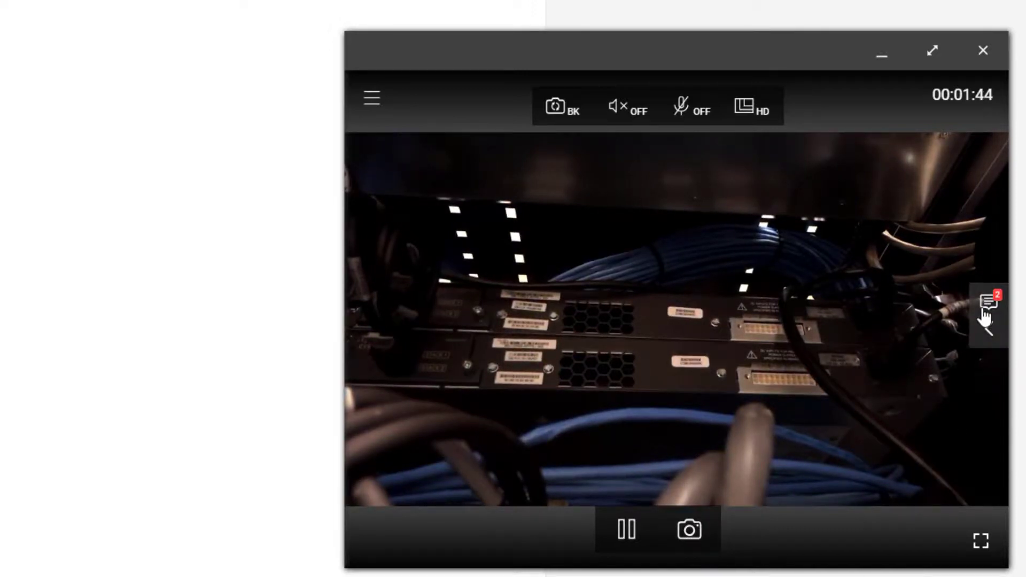
left_click(987, 303)
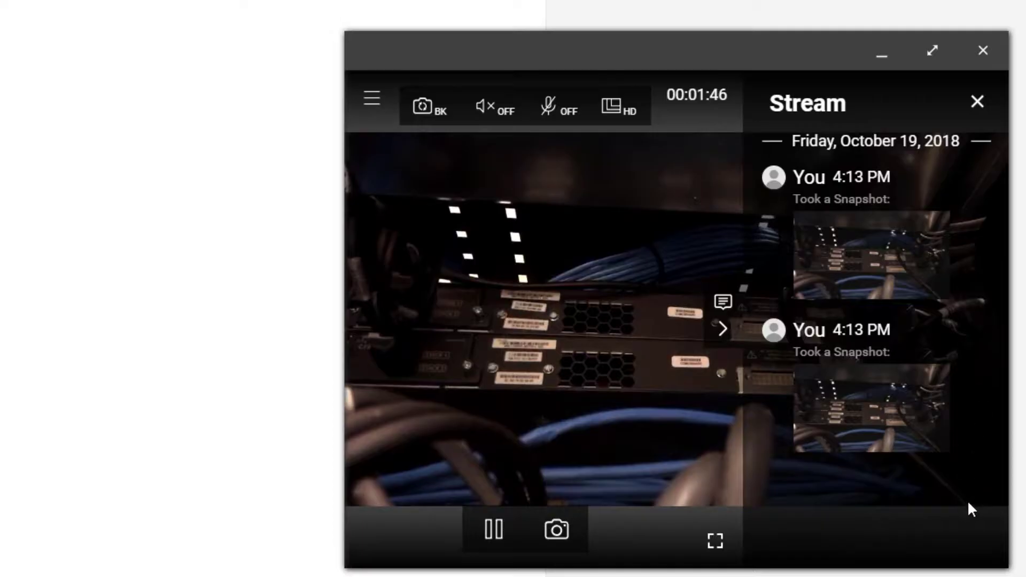
left_click(978, 102)
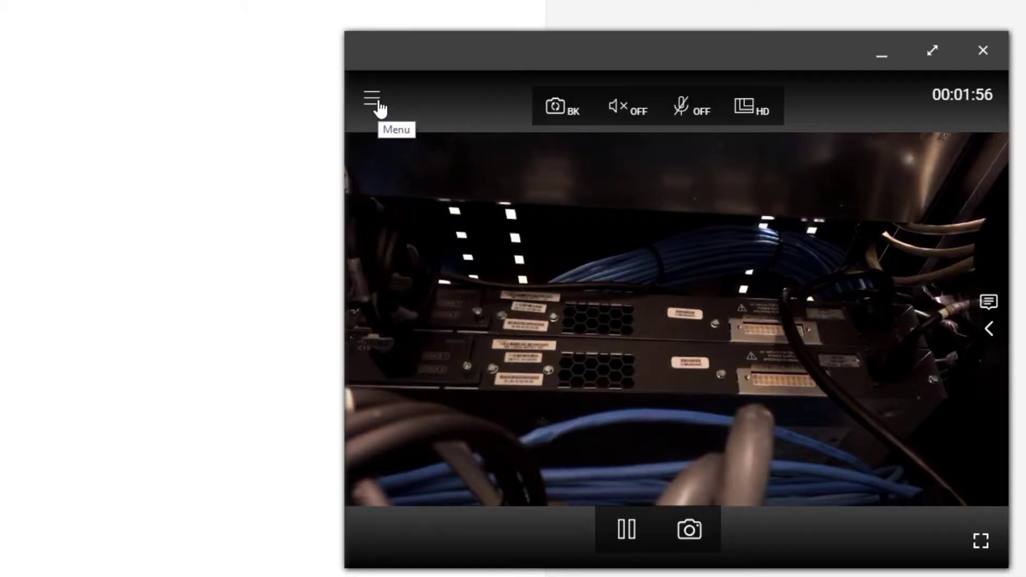
Choose Save Snapshots from the session menu and select all snapshots for download
left_click(371, 98)
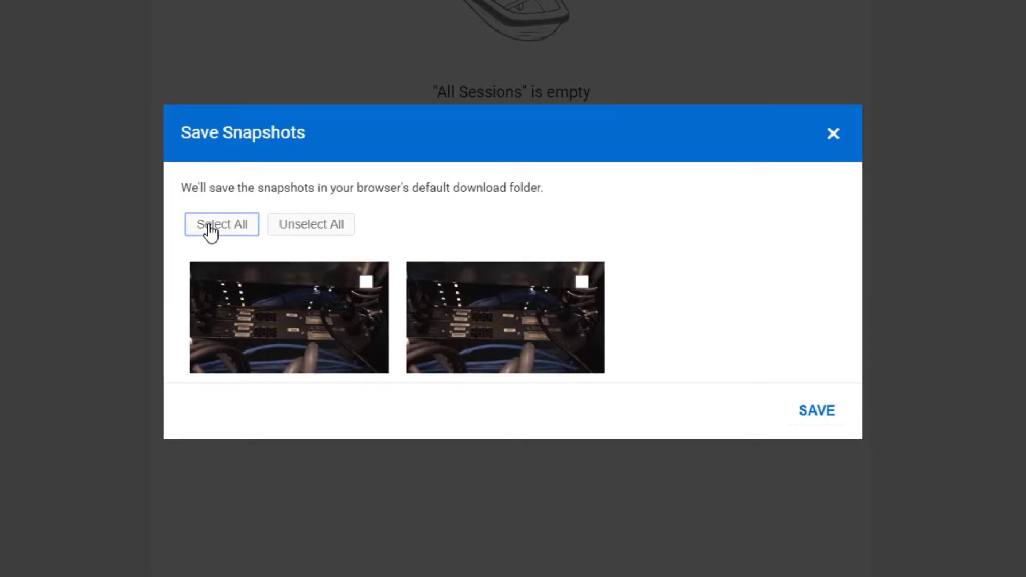
left_click(221, 224)
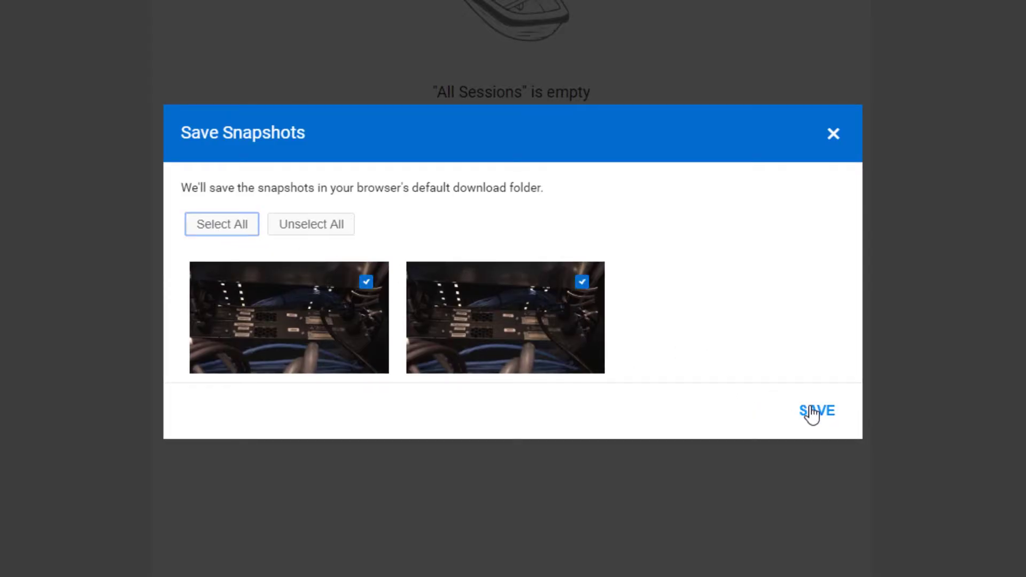